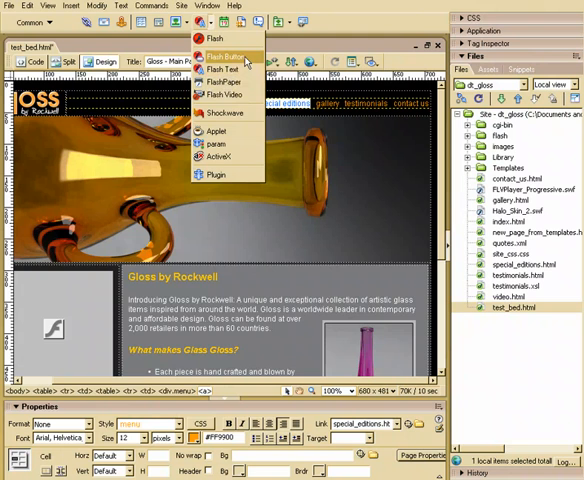
- Choose Flash Button from the Media dropdown in the Common insert bar
left_click(225, 55)
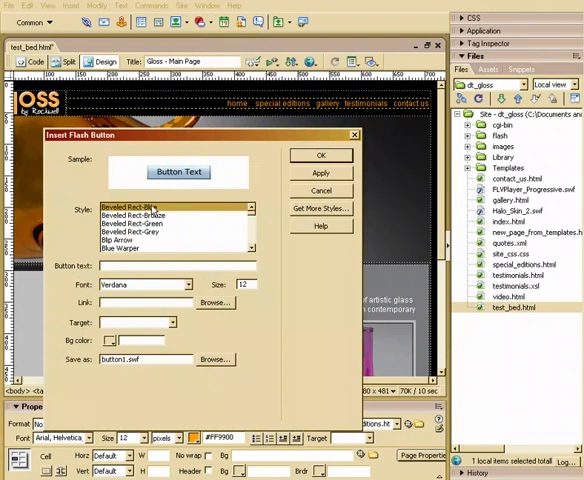
- Select the Soft-Orange style from the Flash button Style list
left_click(140, 223)
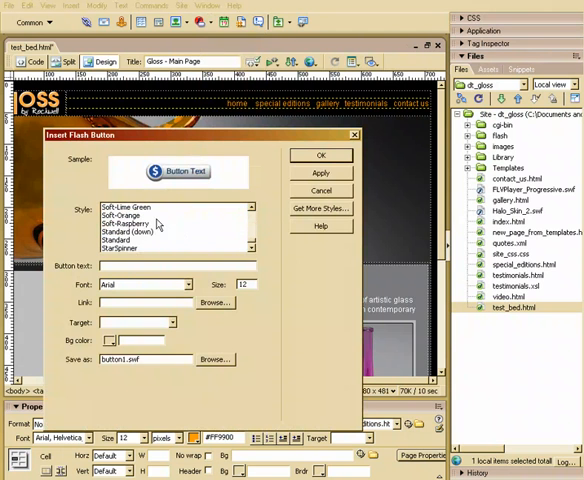
left_click(119, 248)
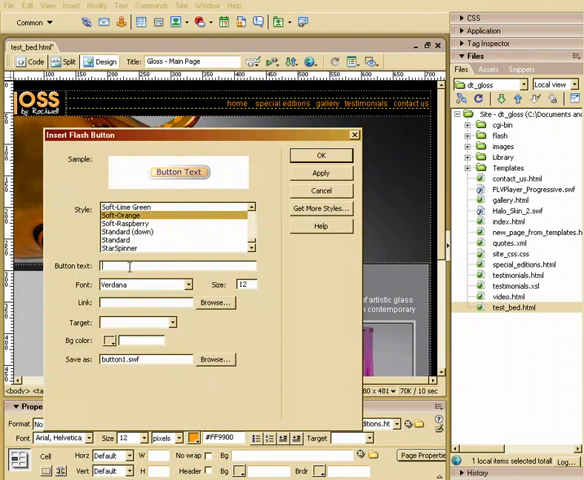
- Set button text 'special editions', link to test_bed.html, and background #000000
type("special editions")
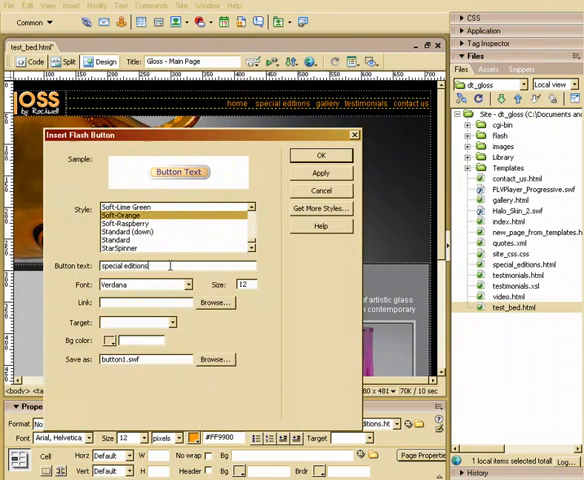
left_click(214, 302)
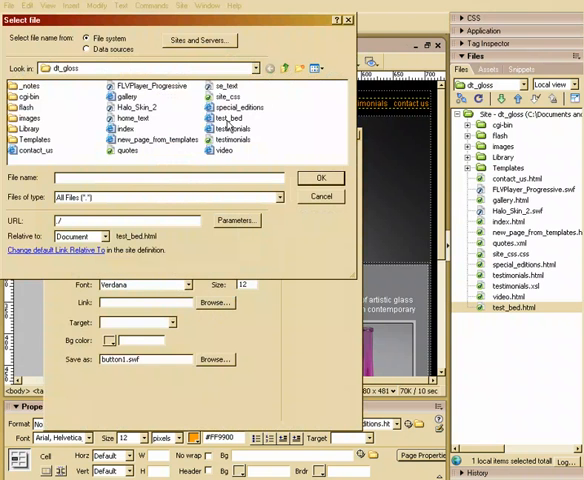
left_click(321, 178)
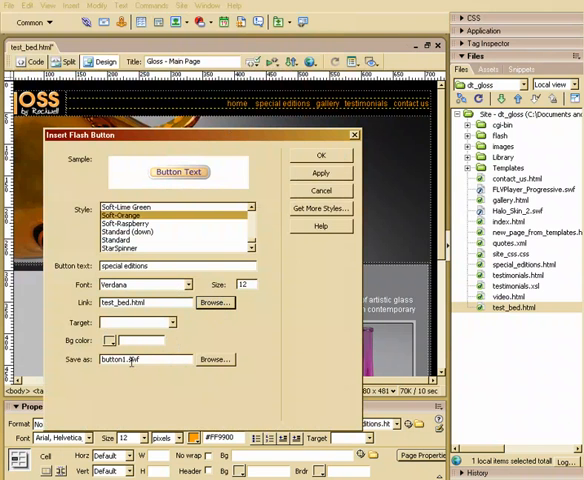
left_click(108, 341)
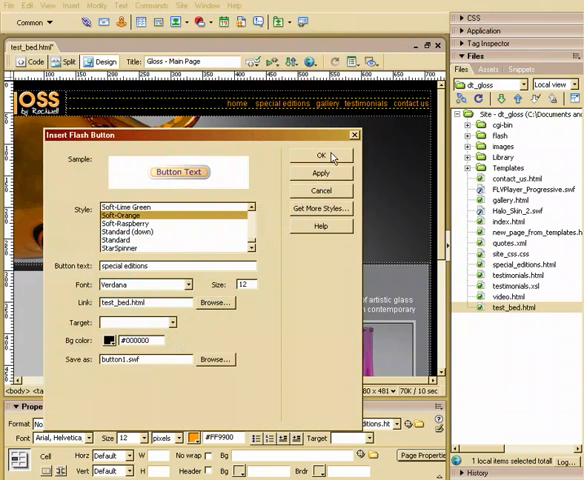
- Confirm the Flash button settings and skip the accessibility attributes to place it
left_click(322, 155)
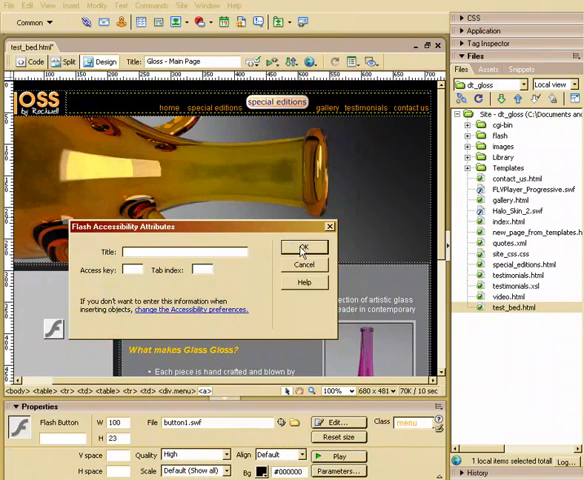
left_click(303, 248)
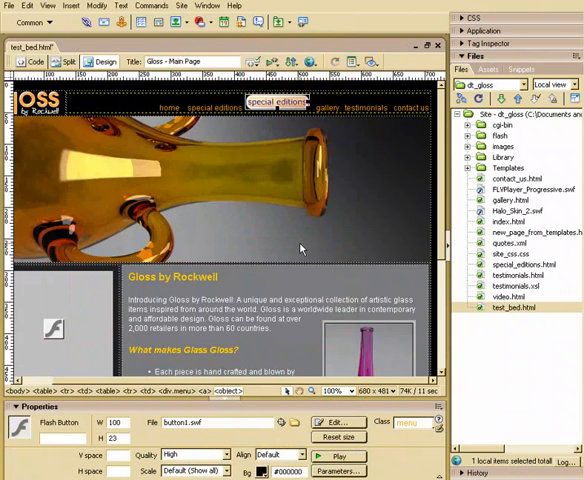